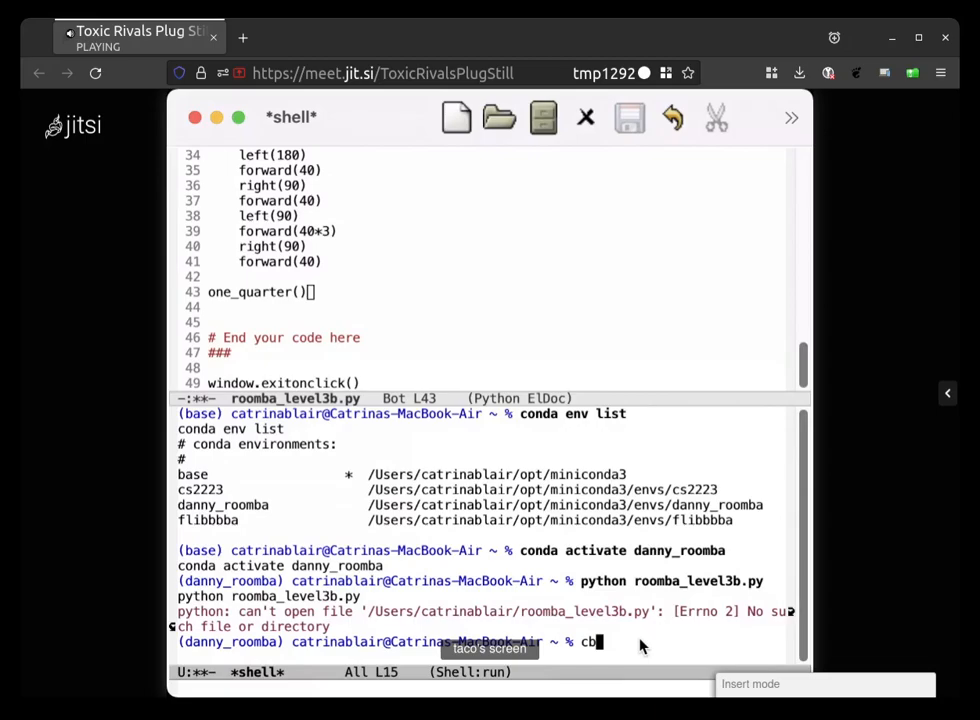
# Pause the shared Emacs screen tile so only the participant's avatar placeholder shows
pyautogui.click(576, 661)
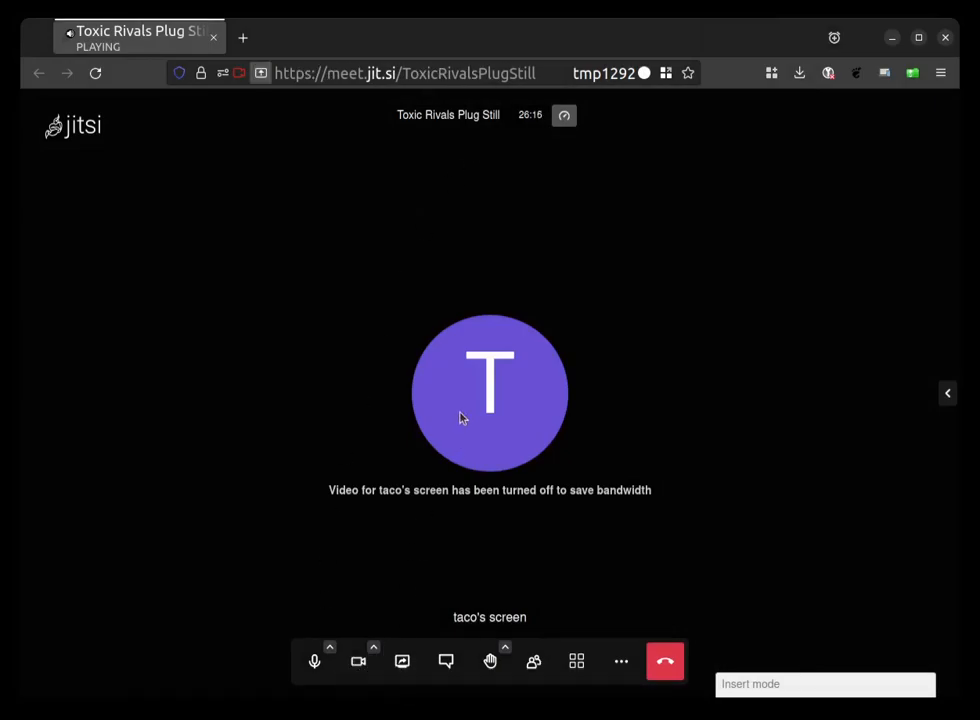
pyautogui.moveTo(321, 311)
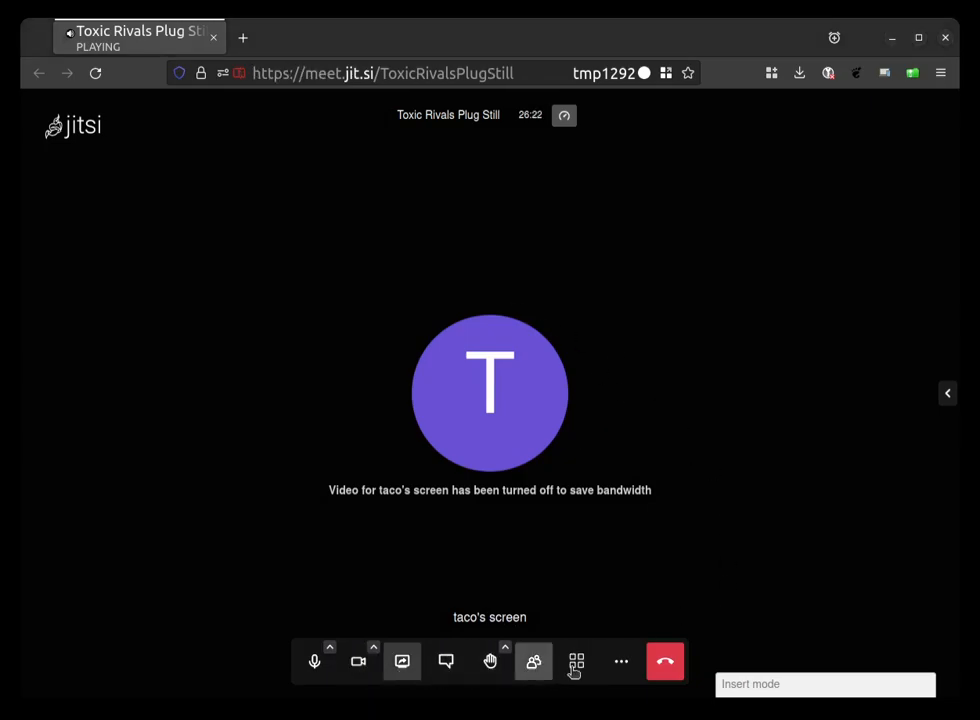
pyautogui.moveTo(401, 661)
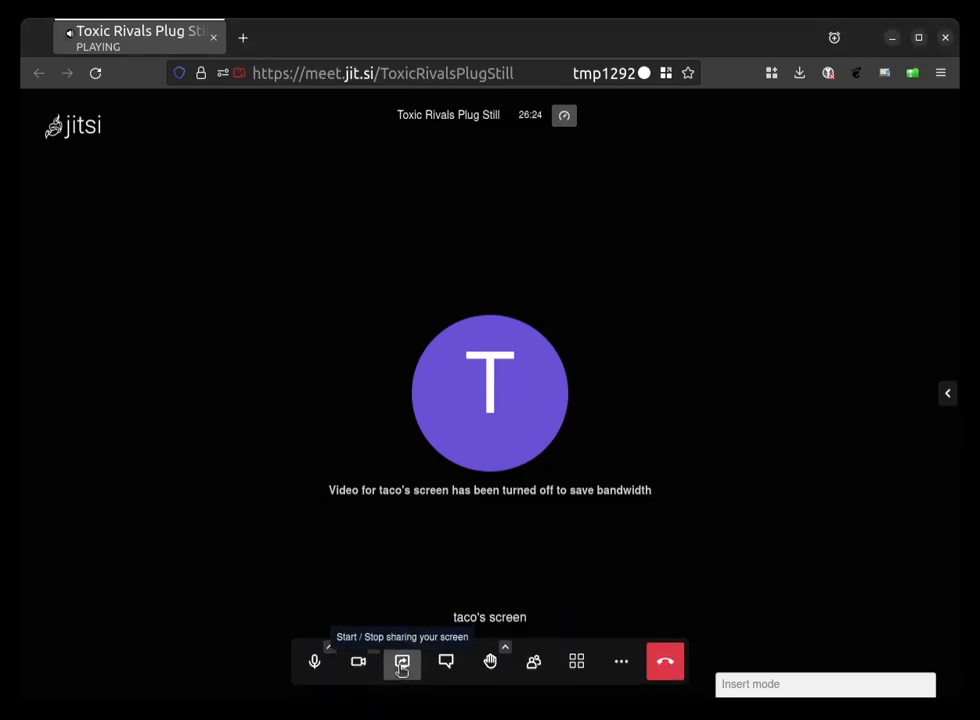
# Begin sharing your own screen using the screen-share toolbar button
pyautogui.click(576, 661)
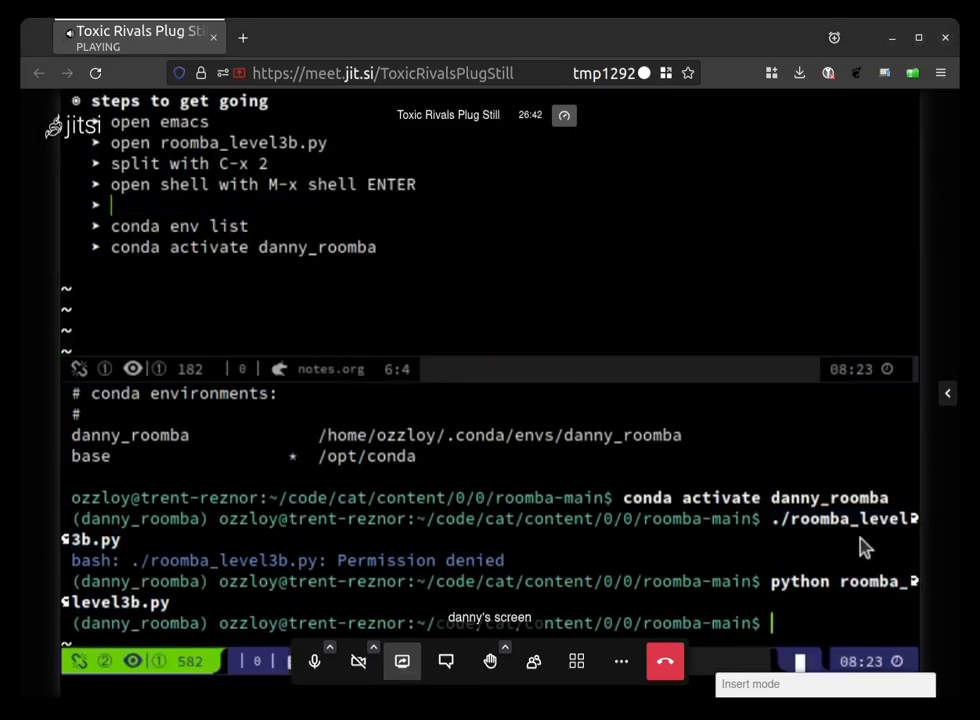
# Type 'cd Downloads' at the shared shell prompt, then delete its last character
pyautogui.write('cd')
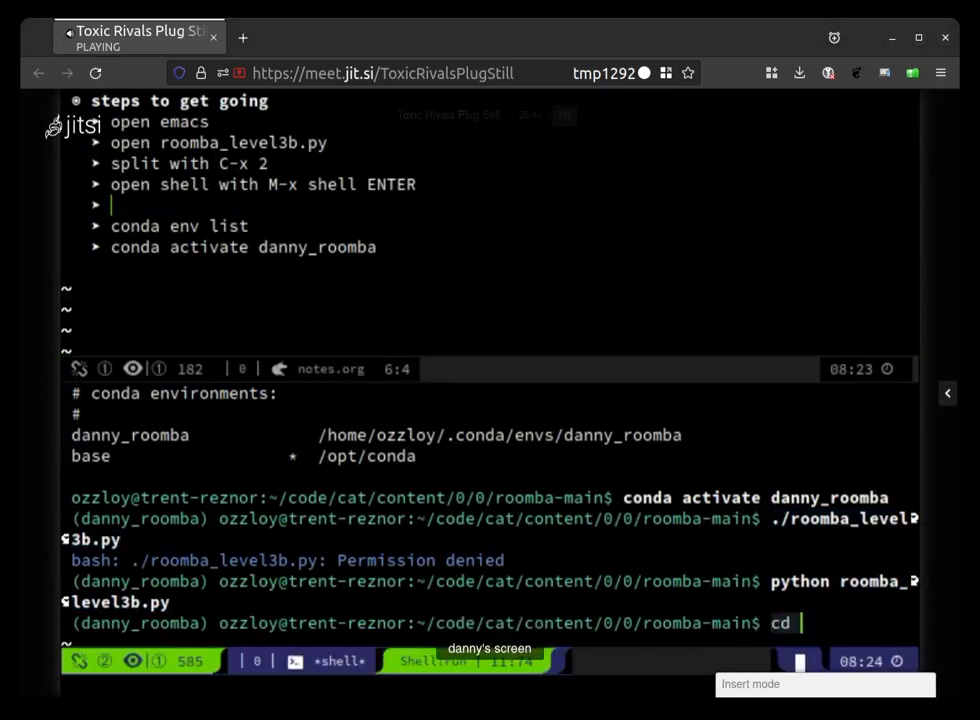
pyautogui.write('Dow')
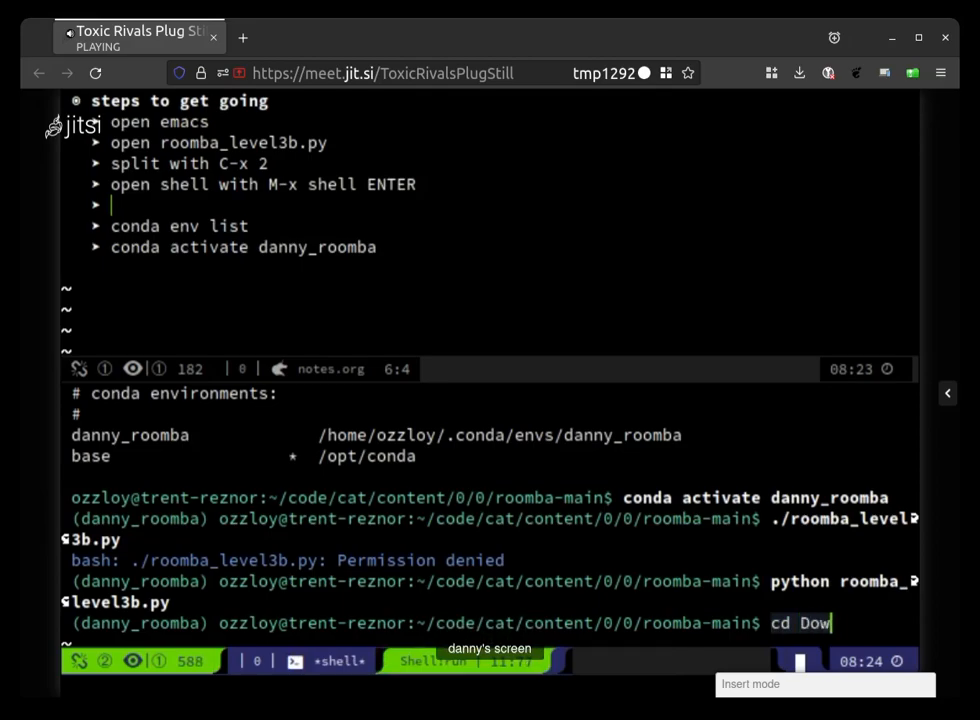
pyautogui.write('nloads')
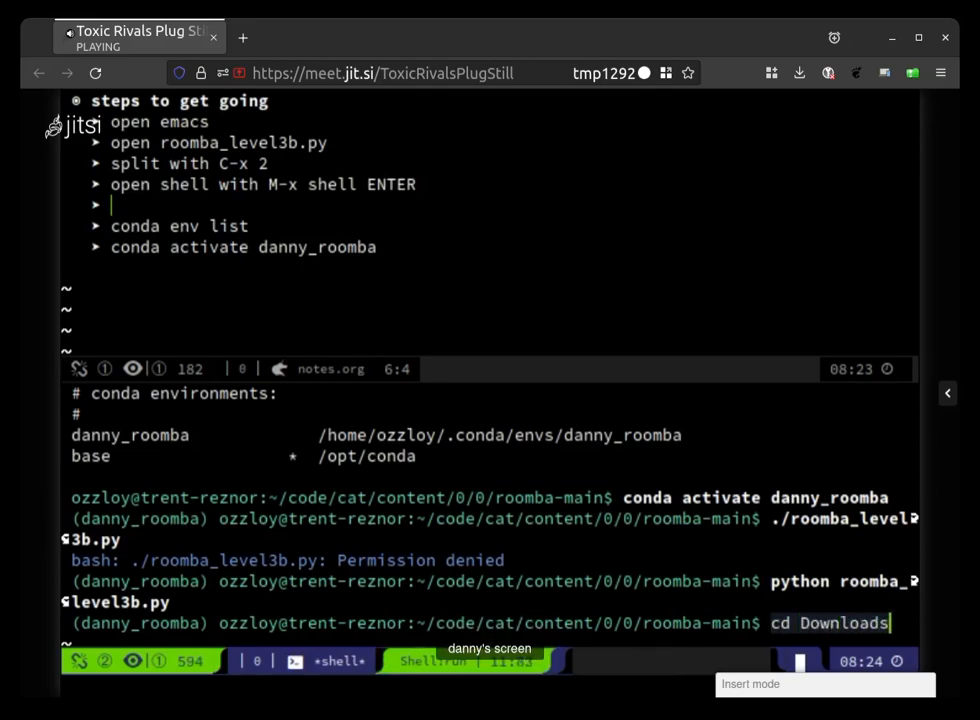
pyautogui.press('BackSpace')
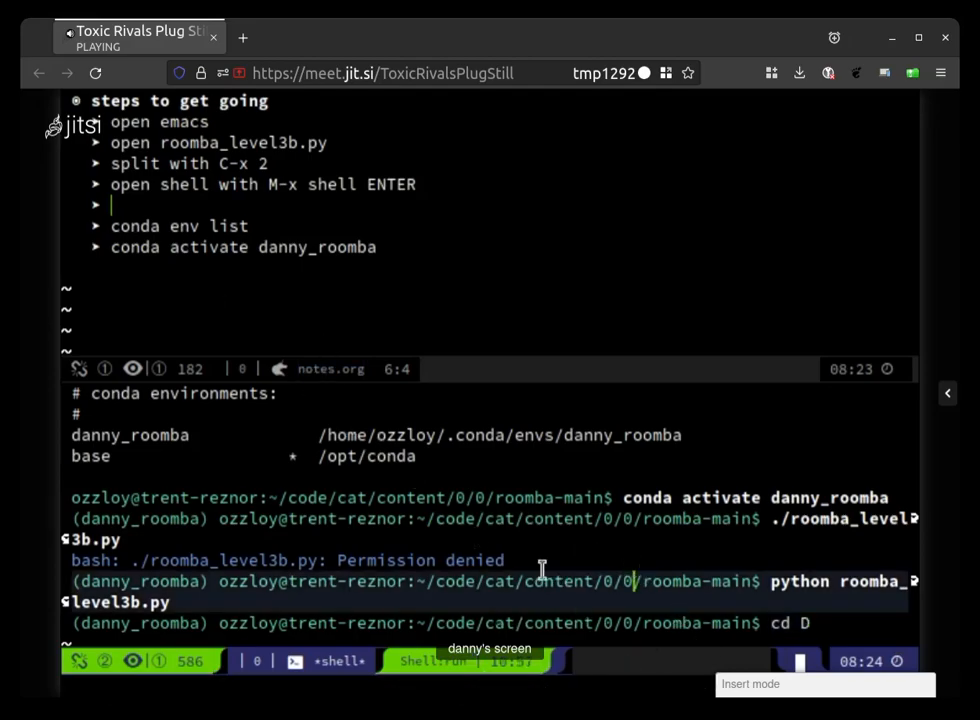
pyautogui.moveTo(894, 489)
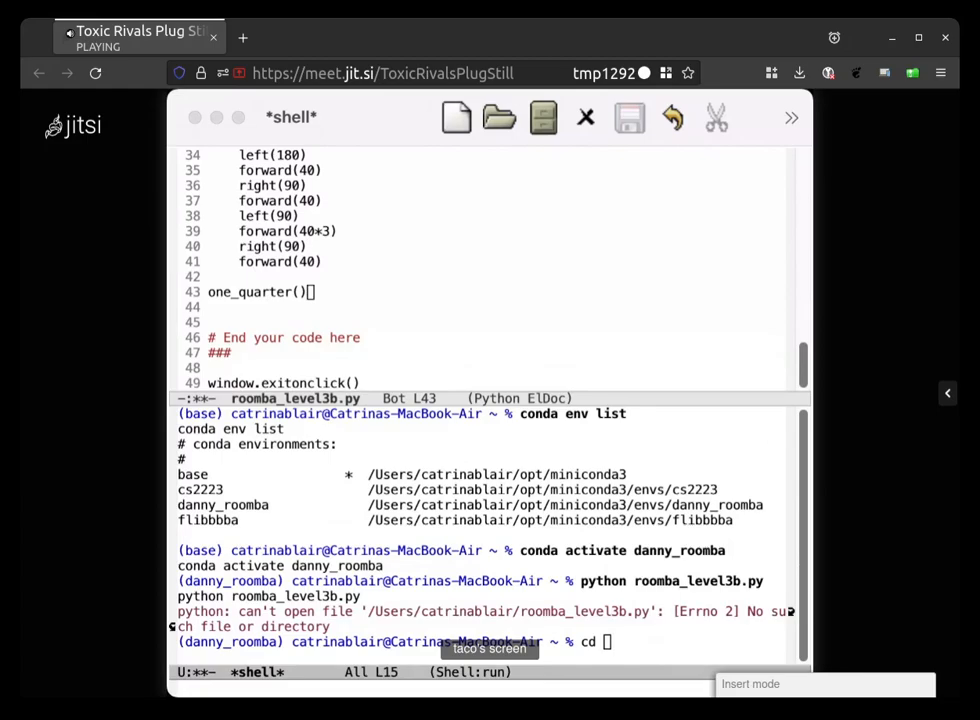
pyautogui.moveTo(505, 541)
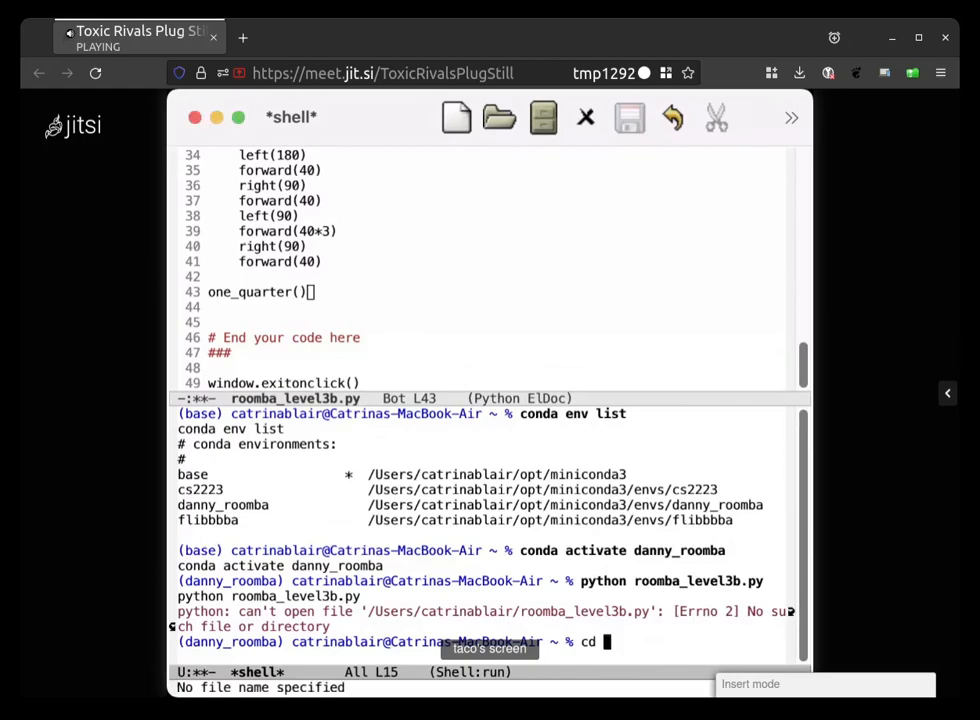
pyautogui.moveTo(562, 674)
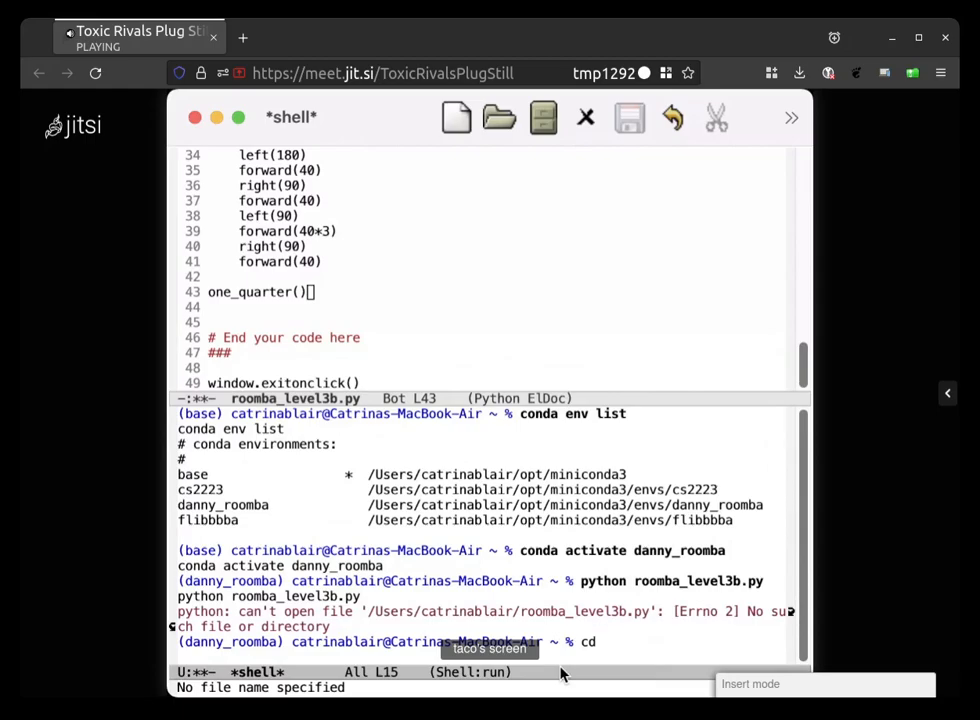
# Change directory to ~/Desktop/danny/tutor/roomba-main in the shared Emacs shell
pyautogui.write('~')
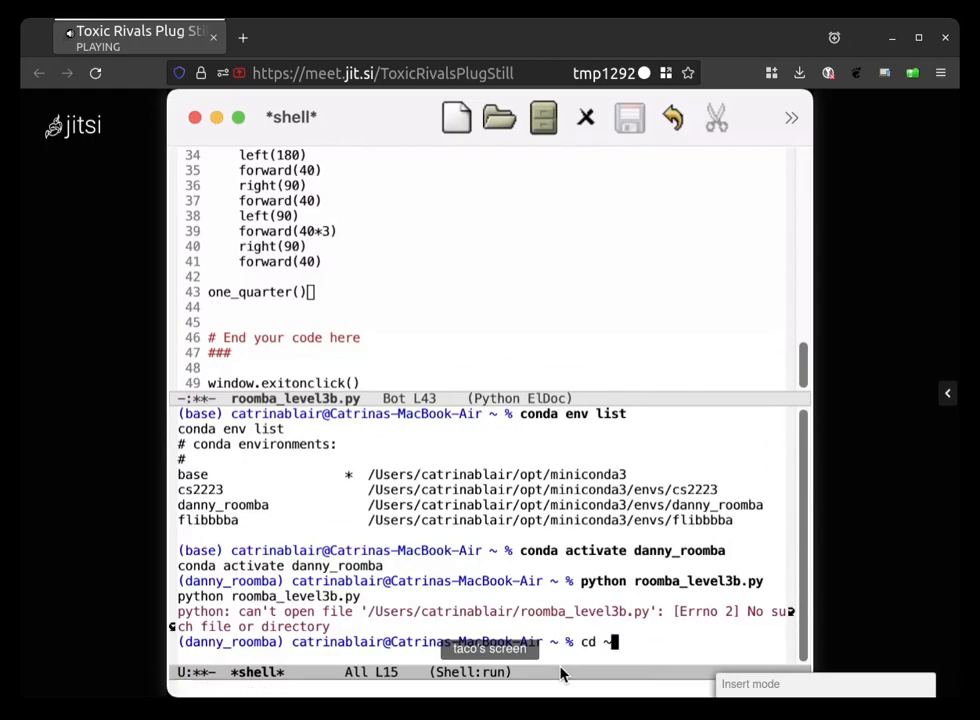
pyautogui.write('/')
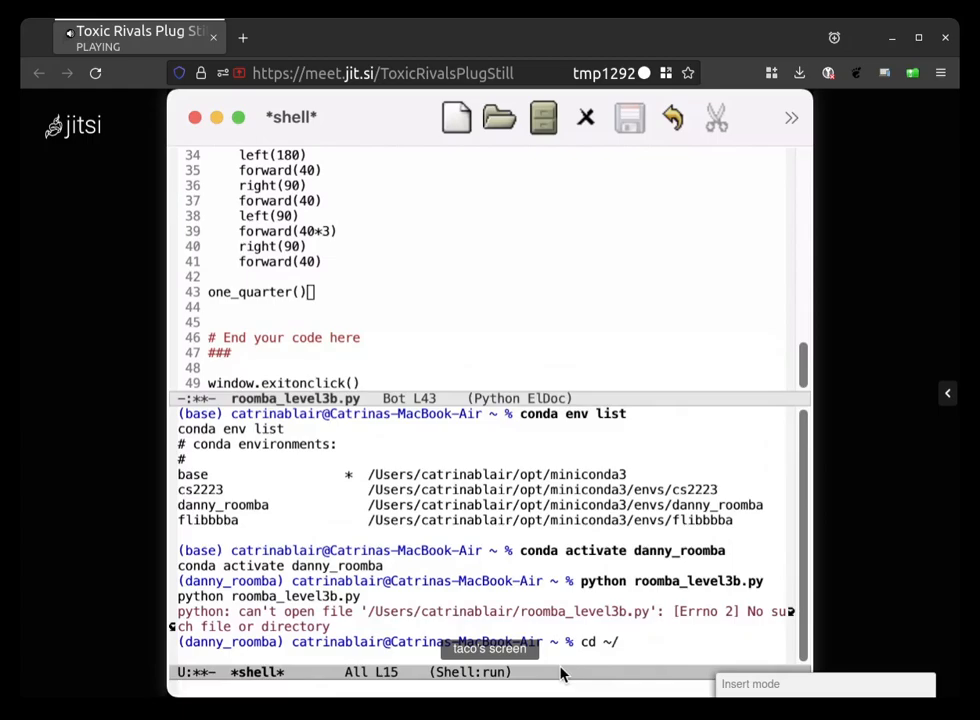
pyautogui.write('D')
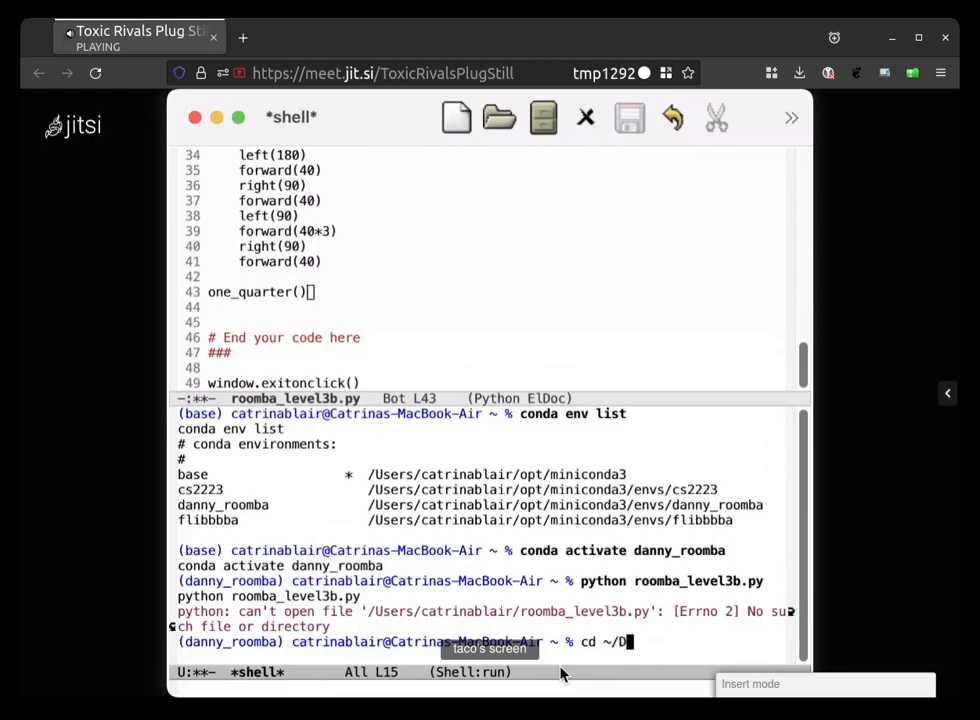
pyautogui.write('esktop/')
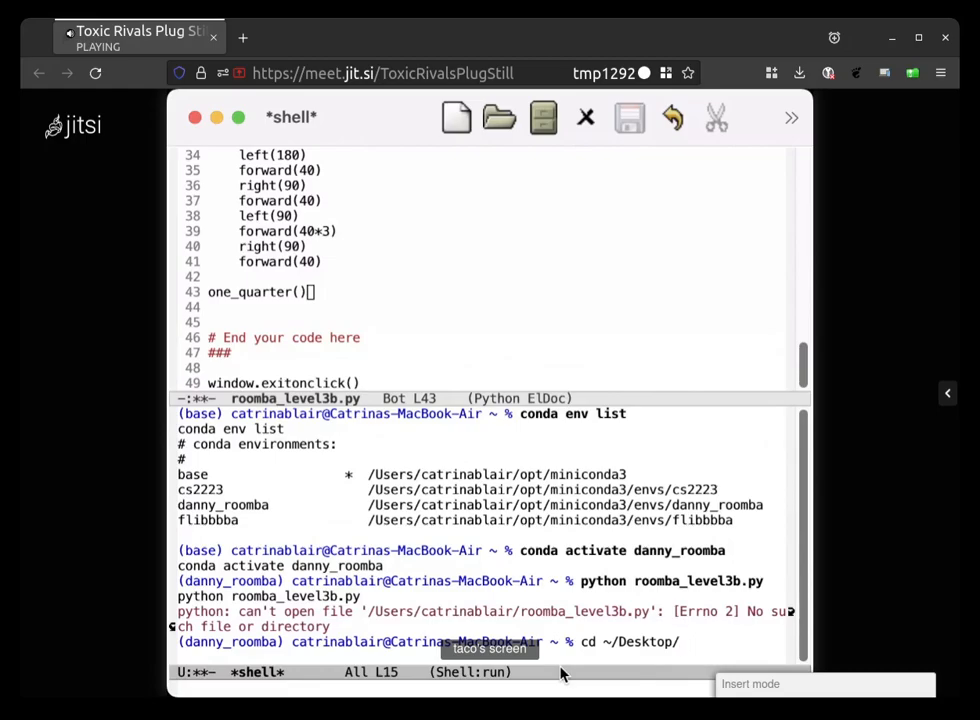
pyautogui.write('d')
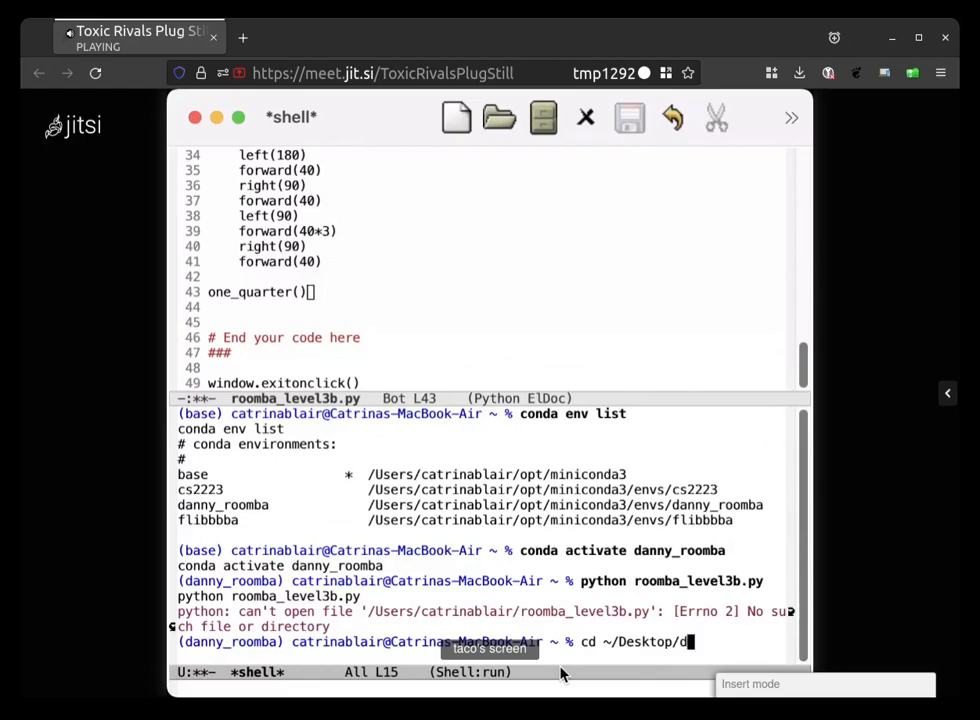
pyautogui.write('anny/ tutor/')
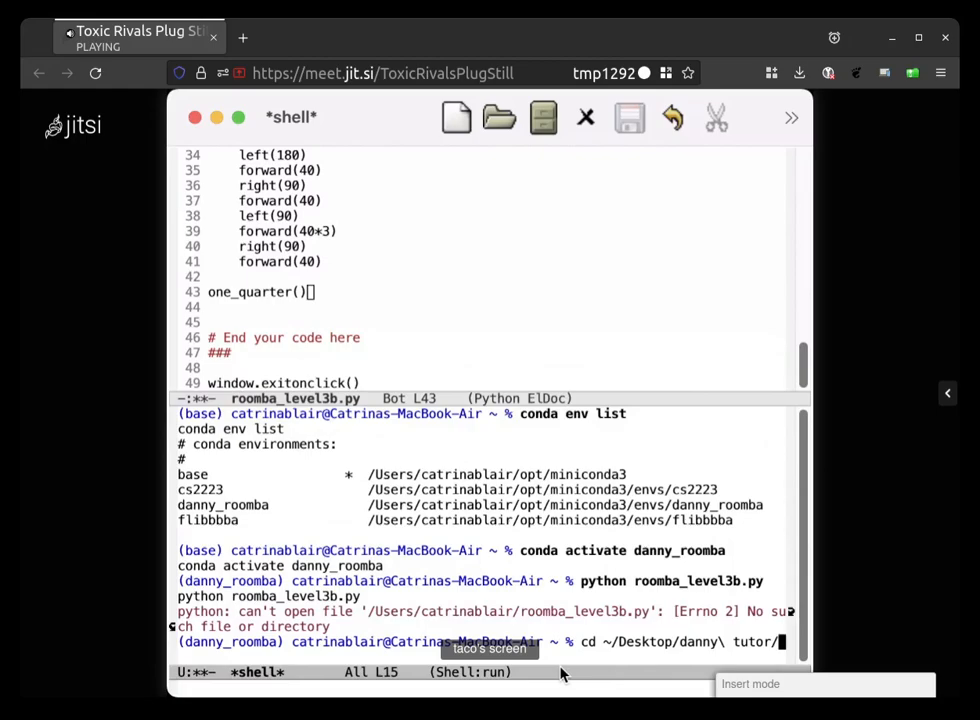
pyautogui.write('roomba-main/')
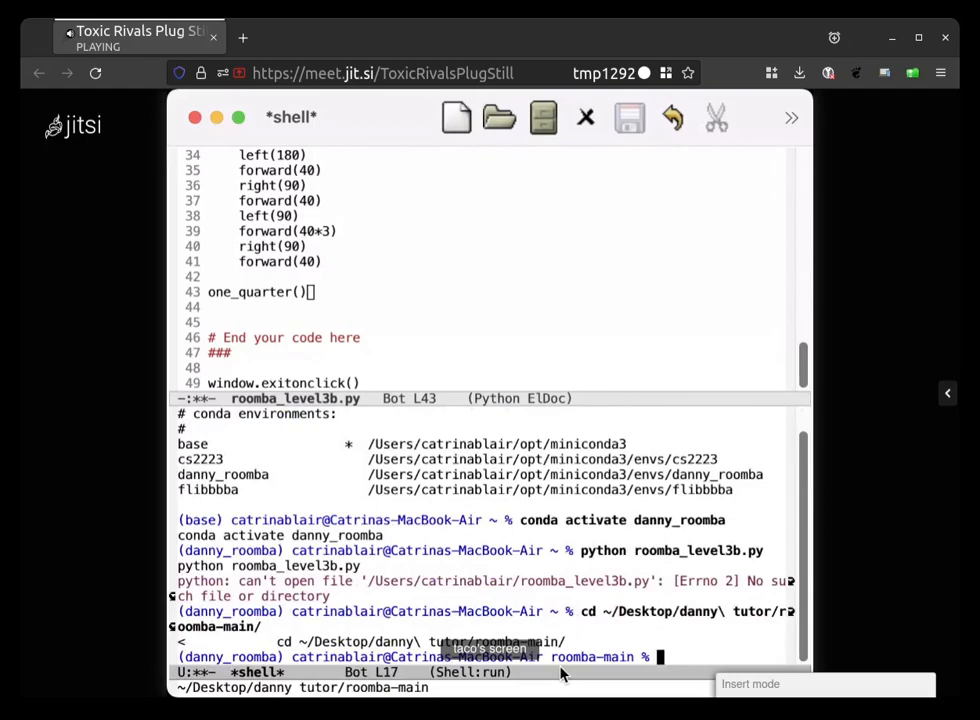
# Enter python roomba_level3b.py in the roomba-main folder
pyautogui.write('p')
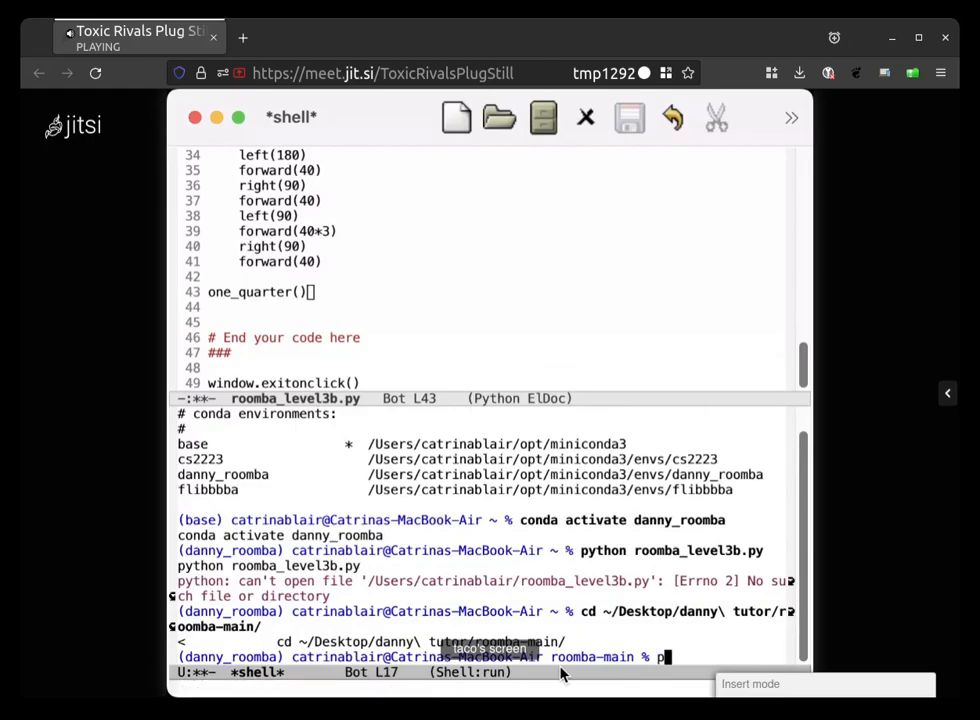
pyautogui.write('ython roomba_level')
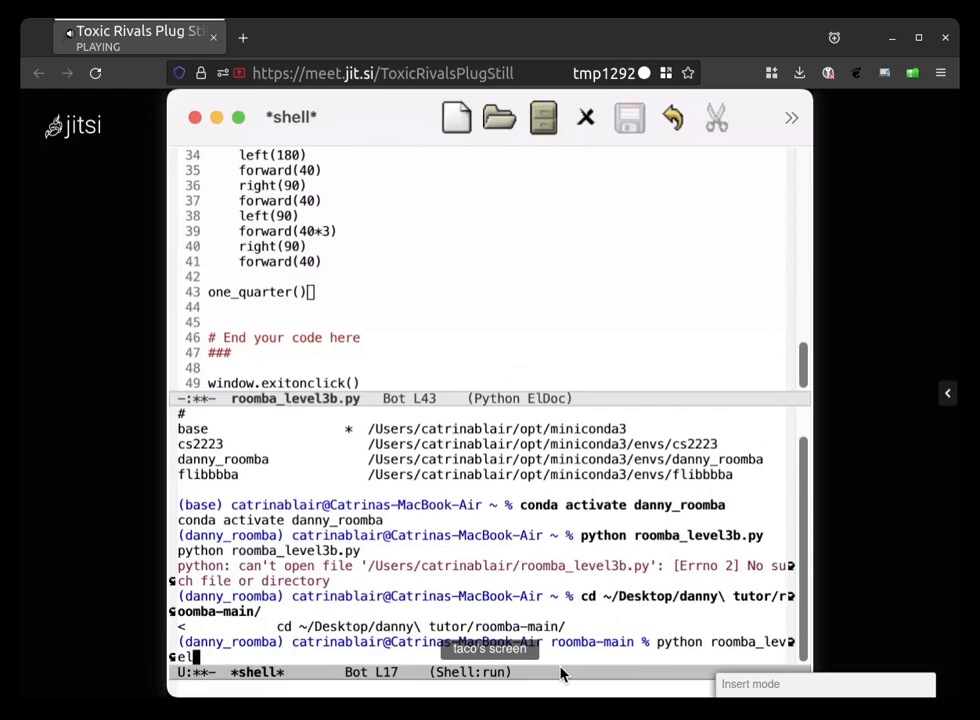
pyautogui.write('3b.py')
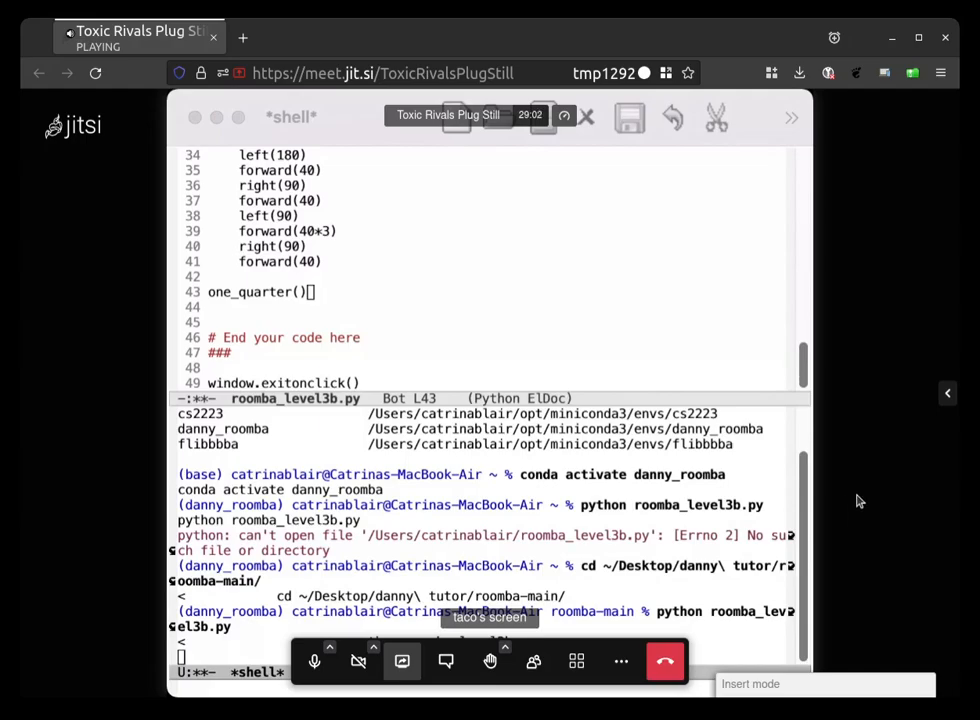
pyautogui.moveTo(886, 487)
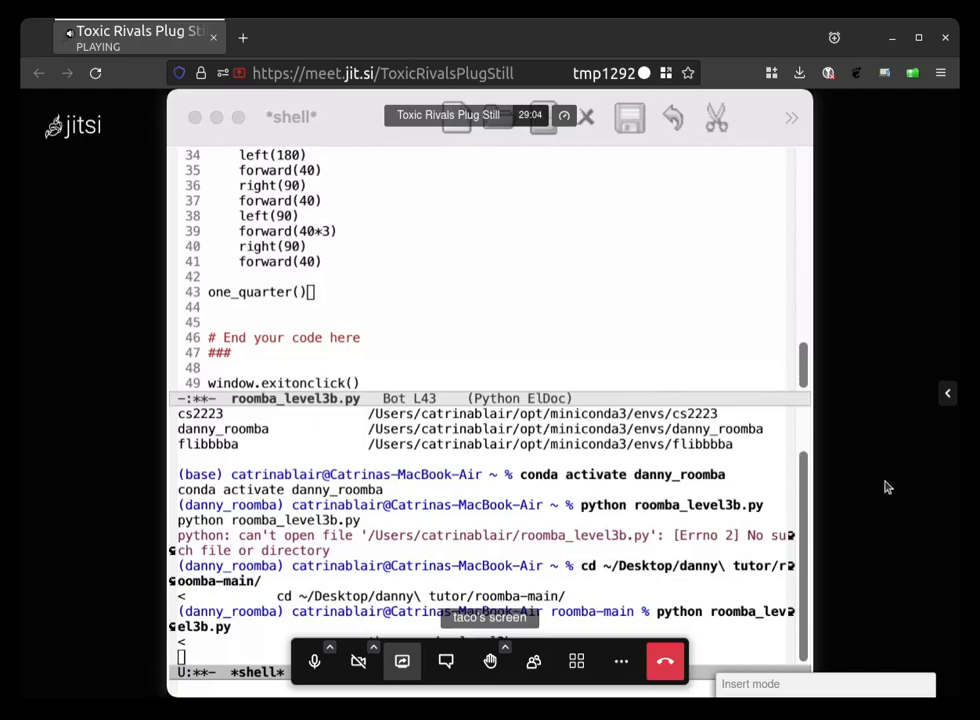
pyautogui.moveTo(843, 422)
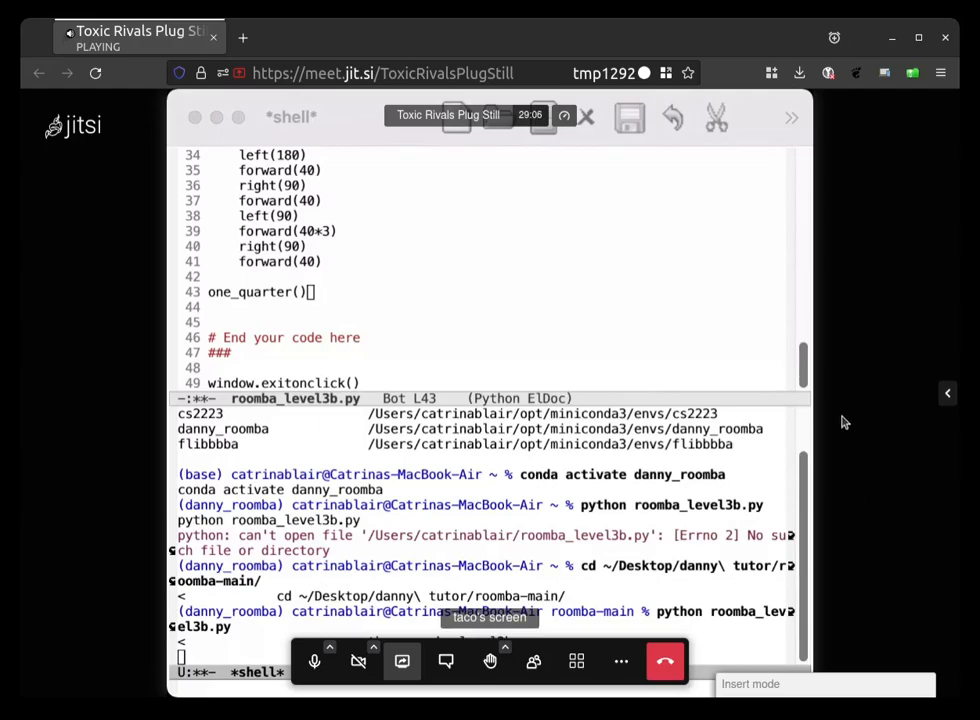
pyautogui.moveTo(558, 668)
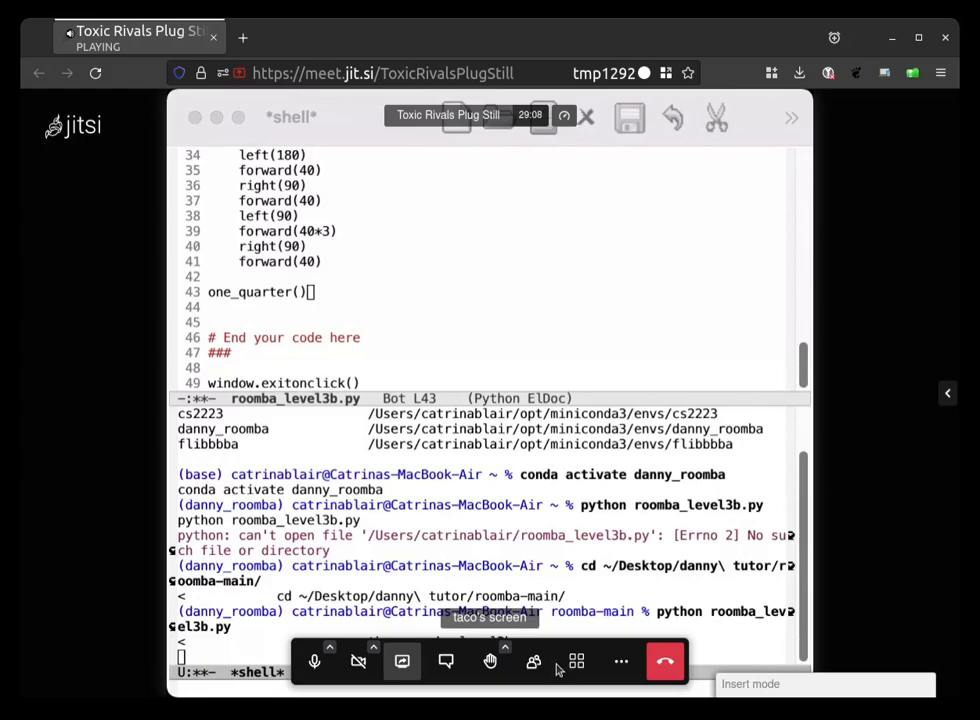
pyautogui.moveTo(577, 661)
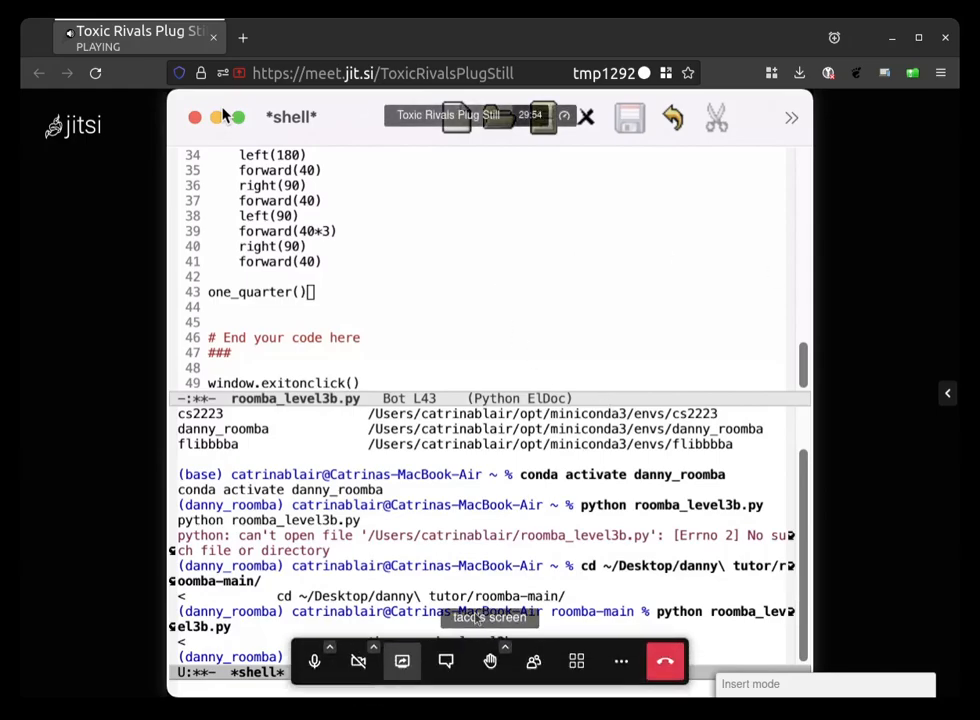
pyautogui.moveTo(620, 617)
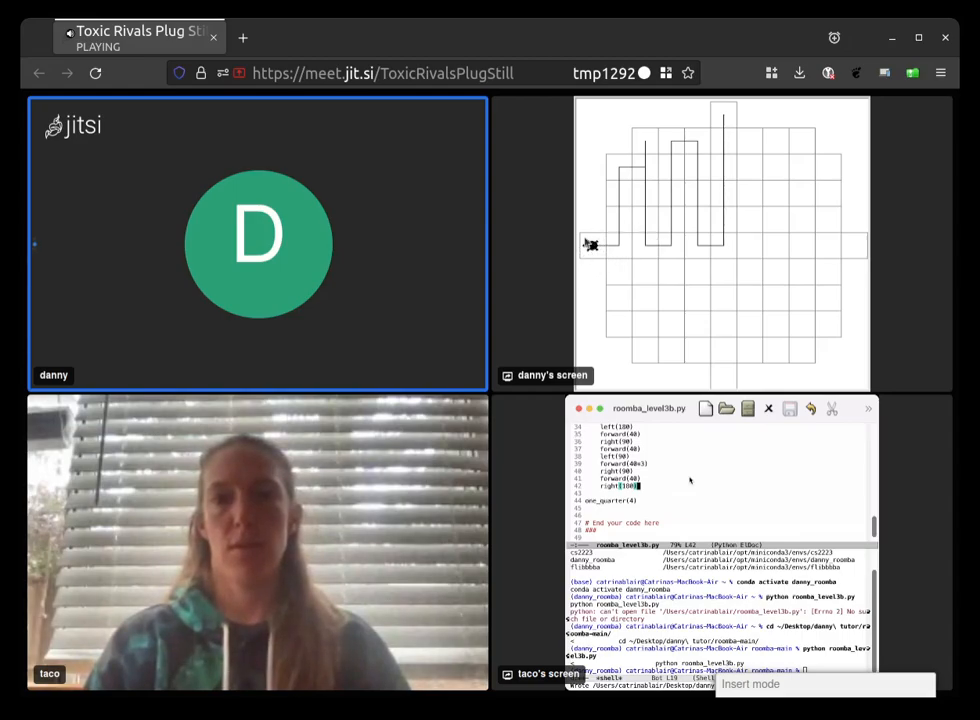
pyautogui.moveTo(660, 192)
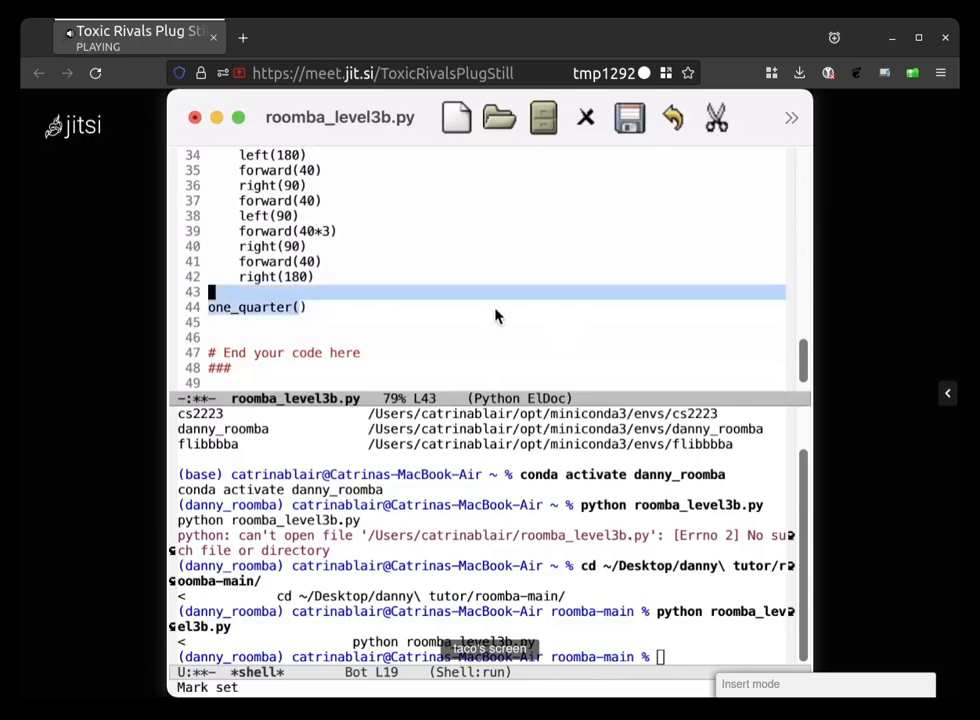
# Mark the one_quarter() call and paste it until four calls appear, then save
pyautogui.press('Down')
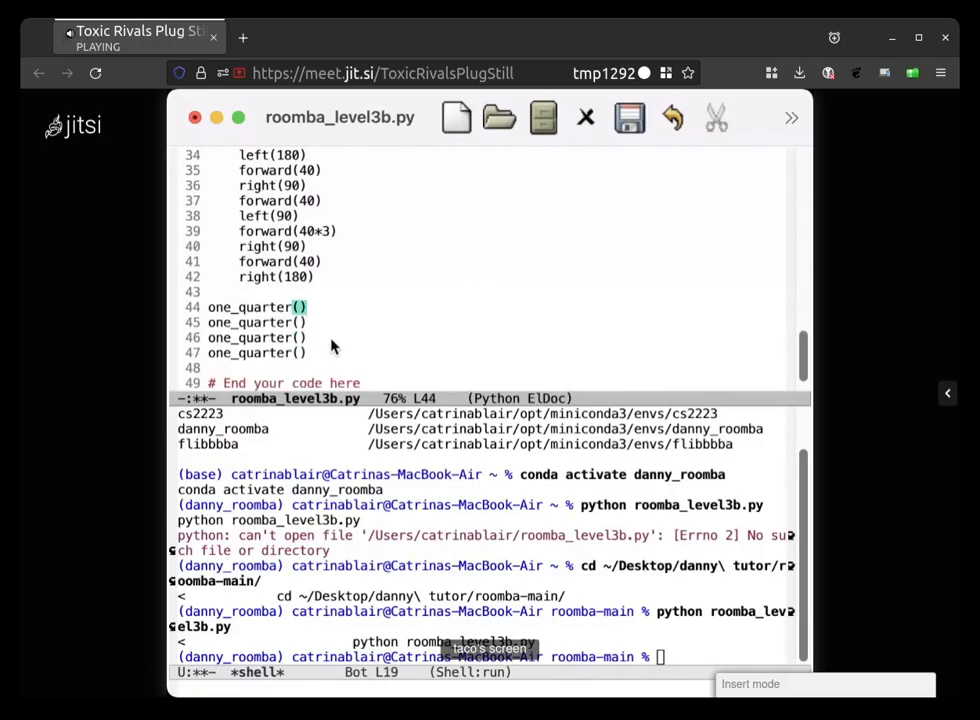
pyautogui.click(629, 117)
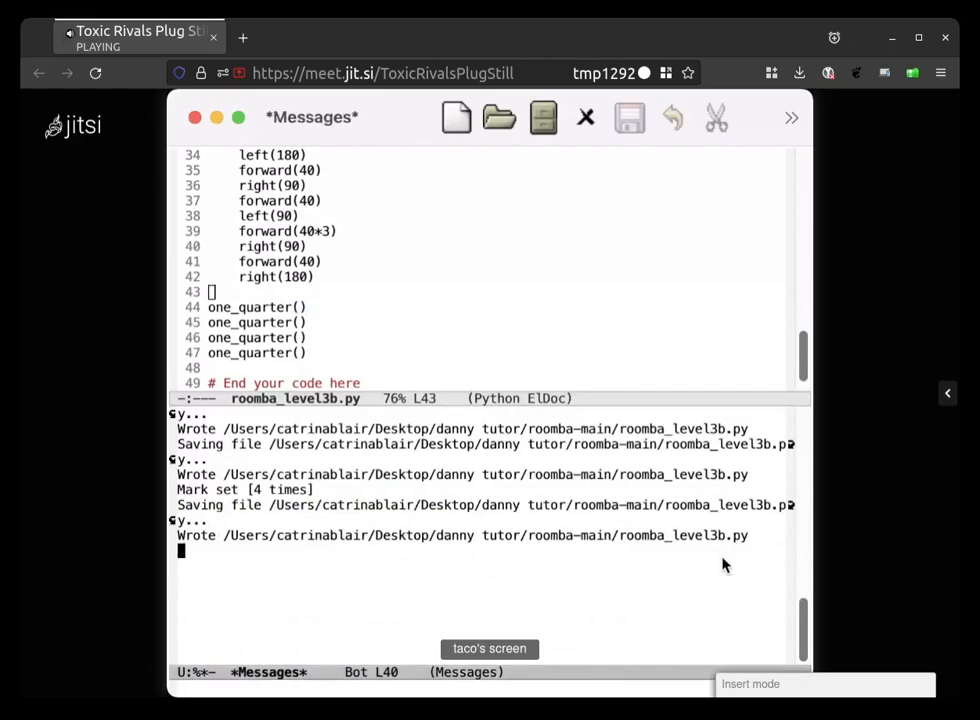
pyautogui.moveTo(640, 570)
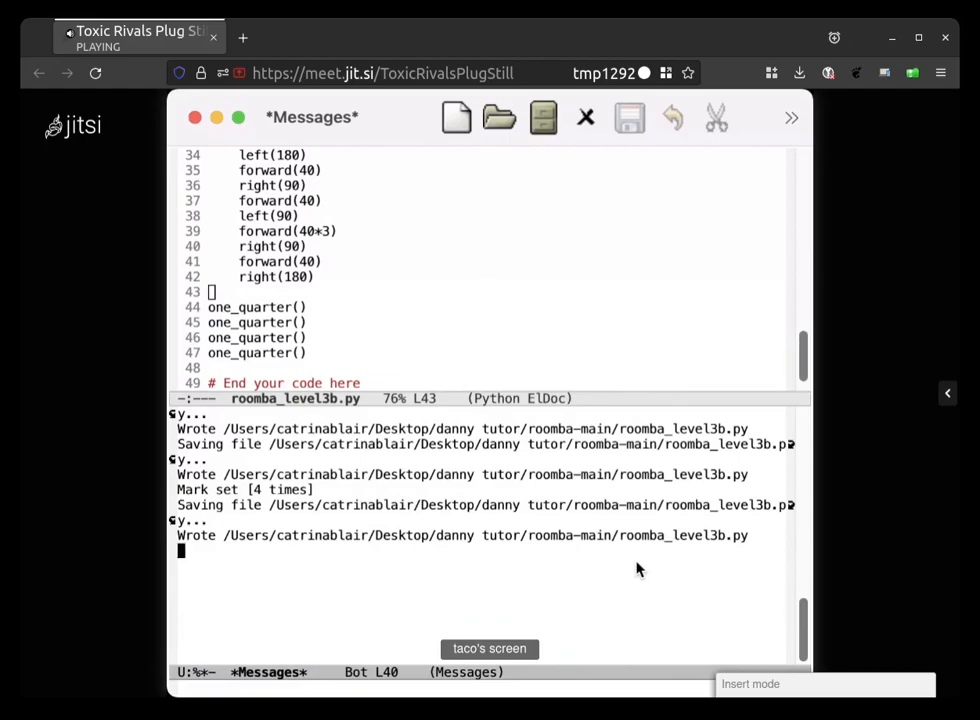
pyautogui.moveTo(615, 559)
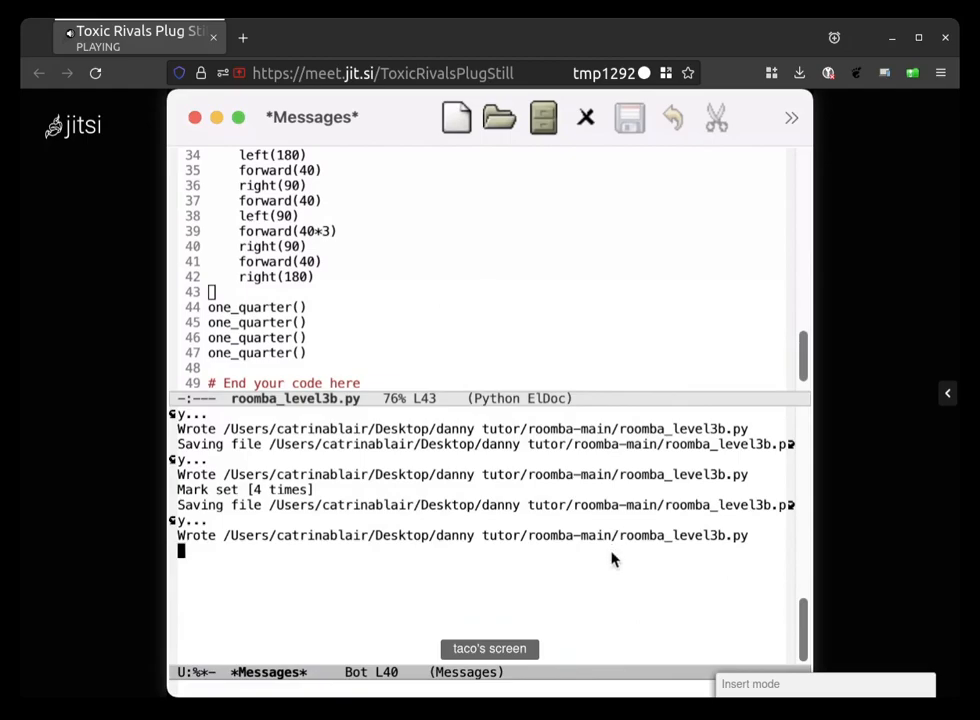
pyautogui.moveTo(565, 315)
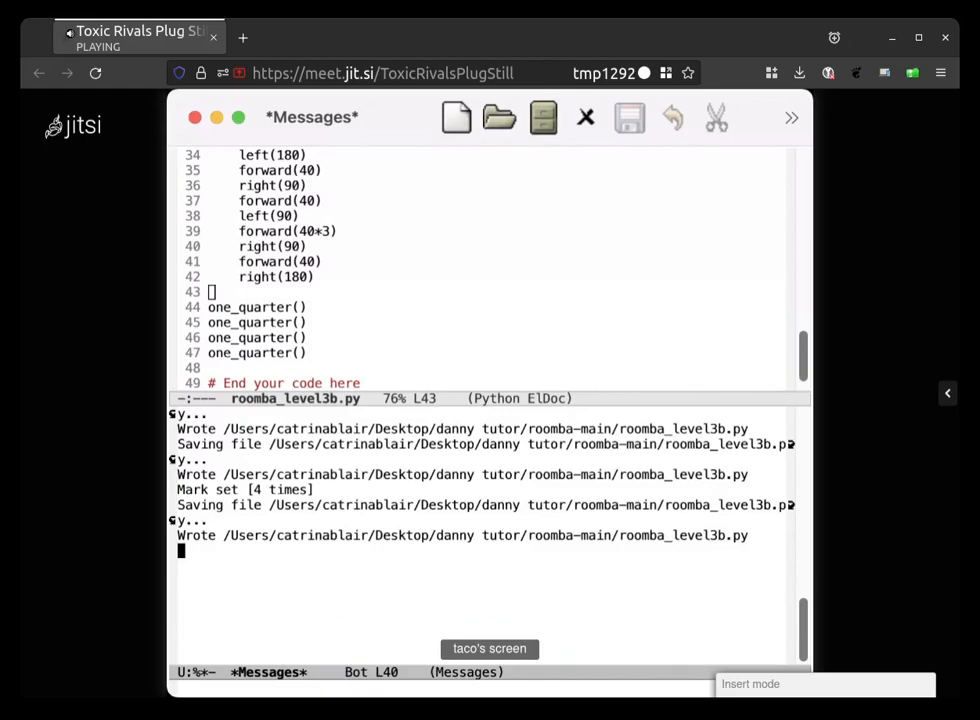
pyautogui.moveTo(665, 685)
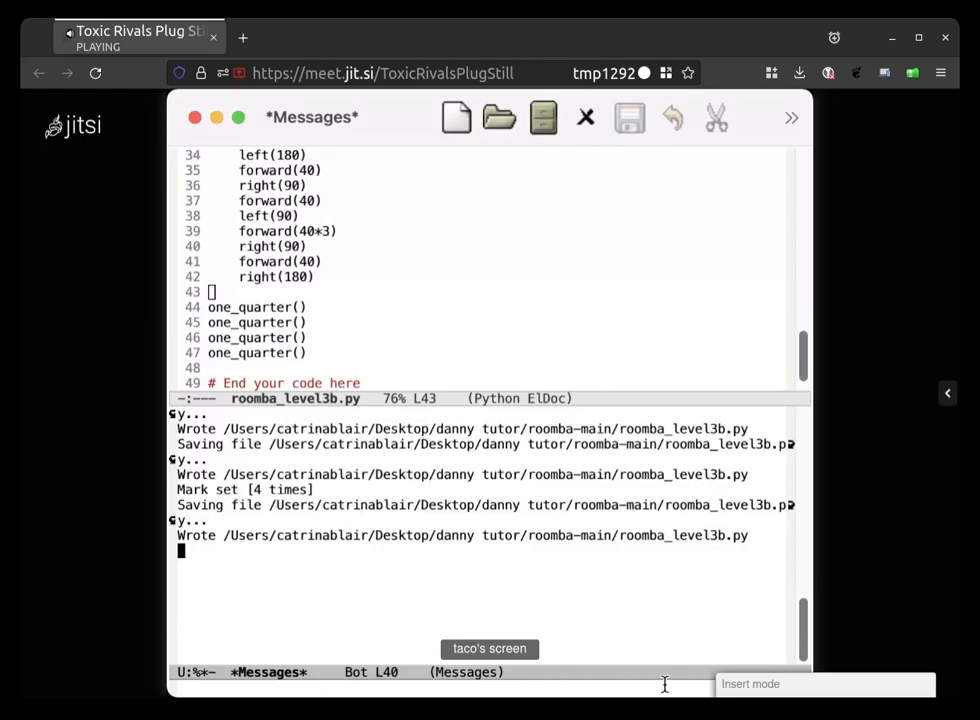
pyautogui.moveTo(730, 520)
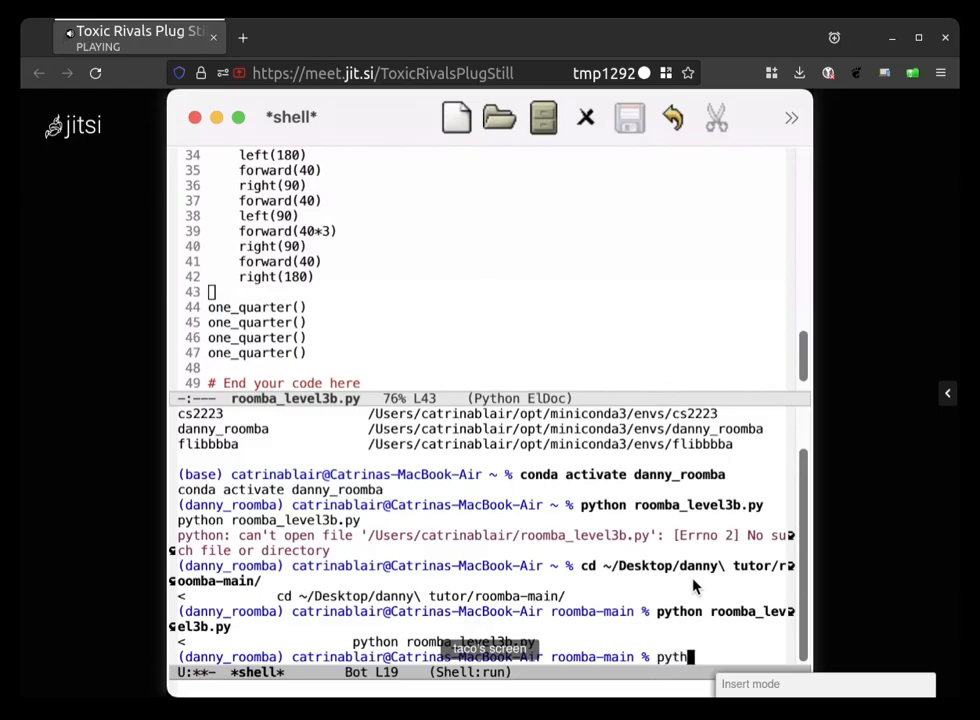
# Enter python roomba_level3b.py and view Danny's screen showing the four-quarter maze drawing
pyautogui.write('on3')
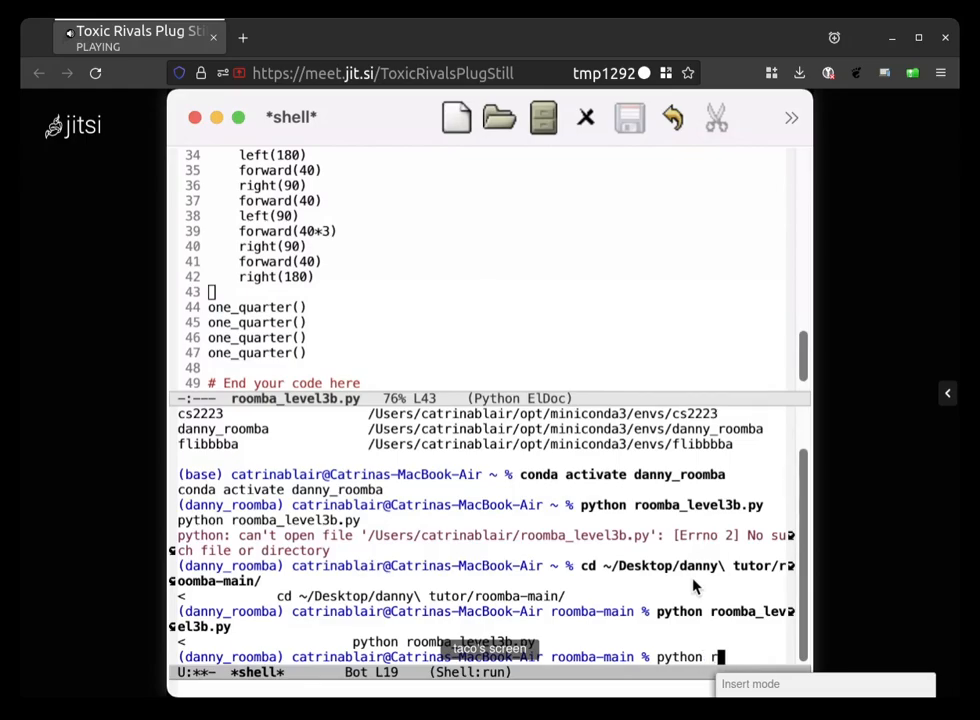
pyautogui.write('oomba_level3b.py')
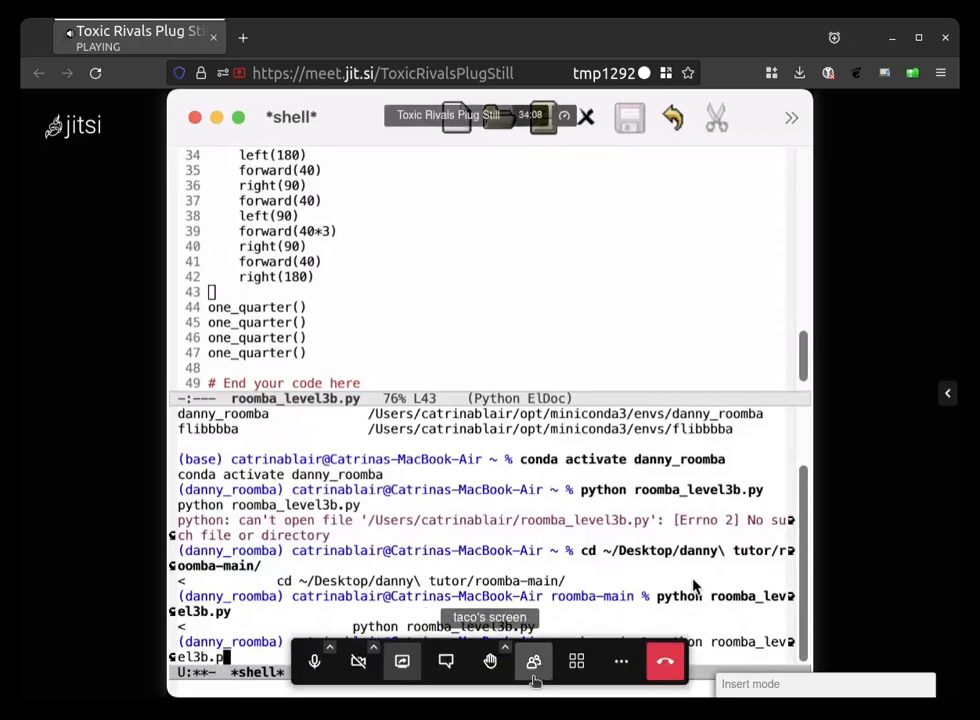
pyautogui.click(576, 661)
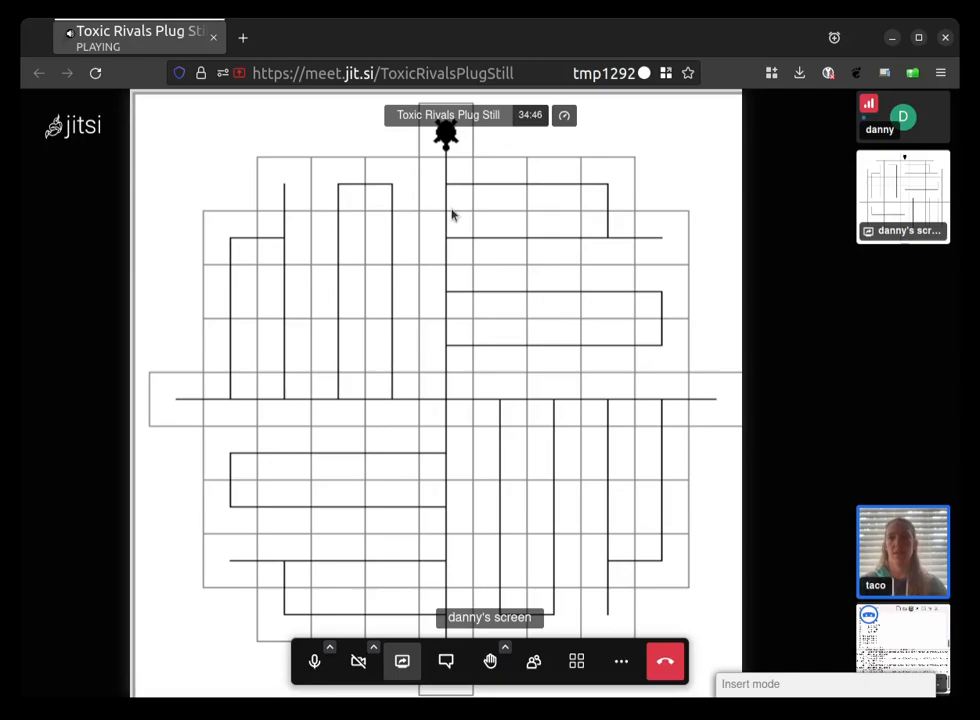
pyautogui.moveTo(465, 430)
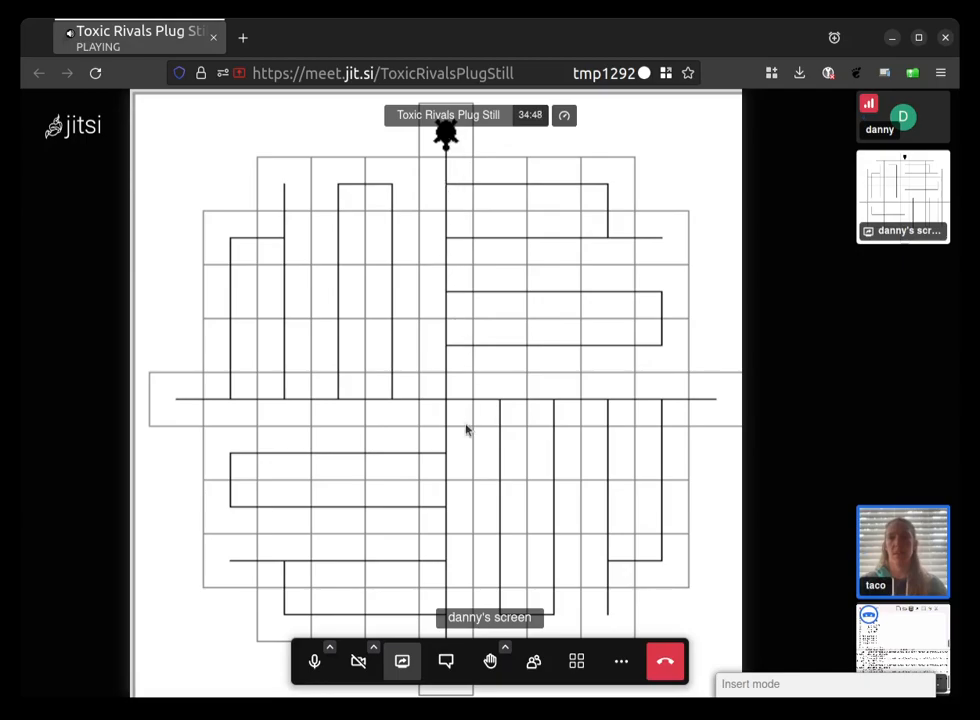